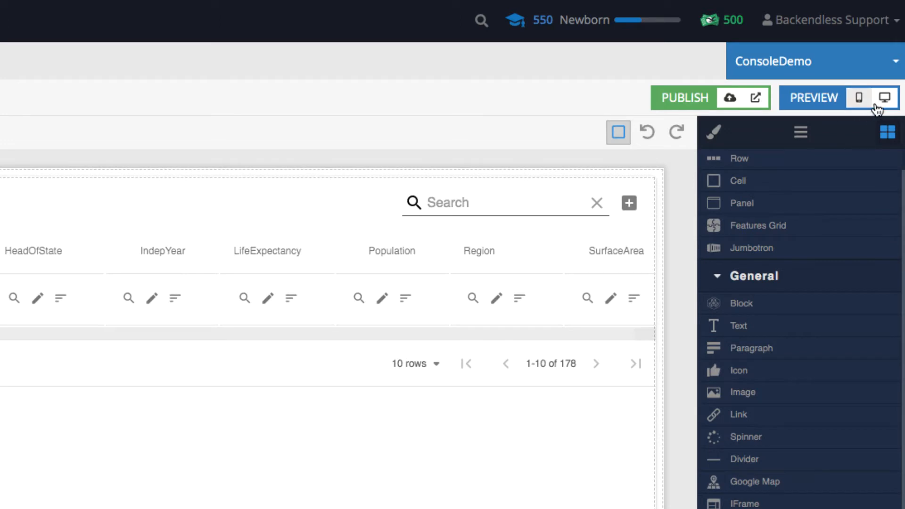
mouse_move(886, 97)
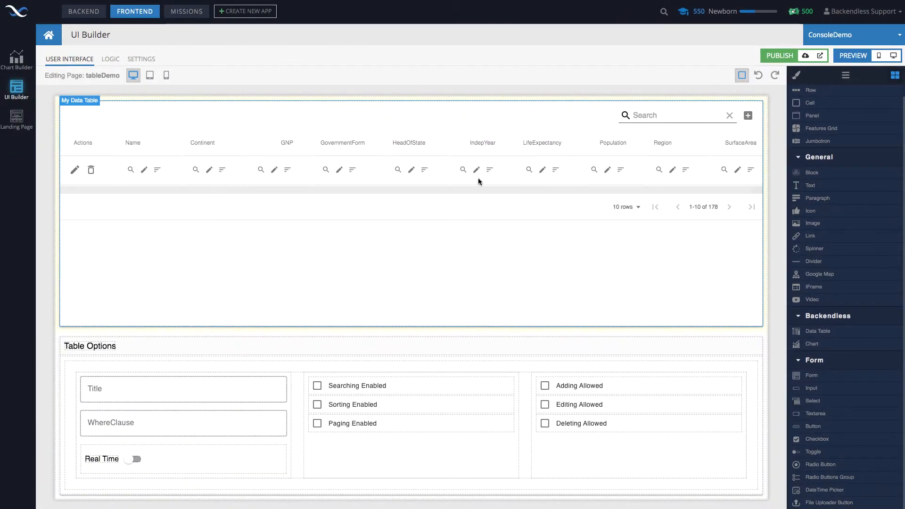
mouse_move(426, 239)
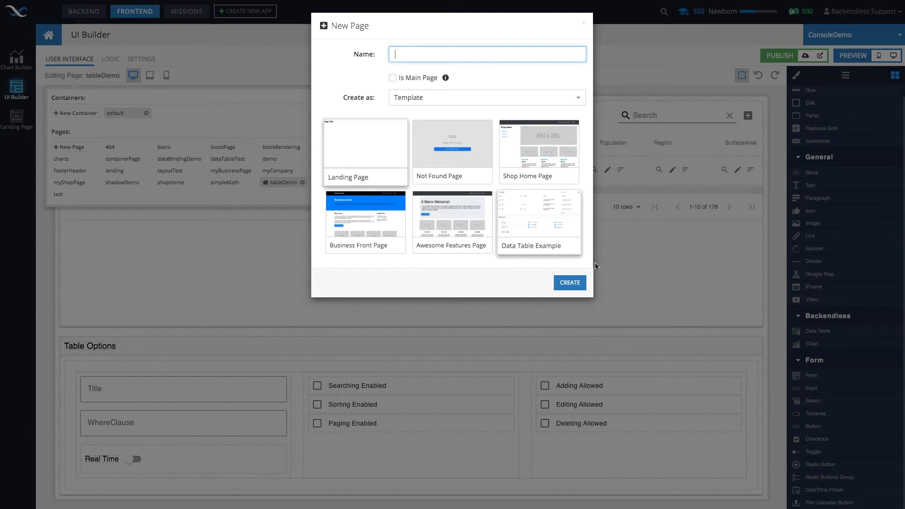
Dismiss the New Page dialog and select the data table to show its settings
left_click(583, 23)
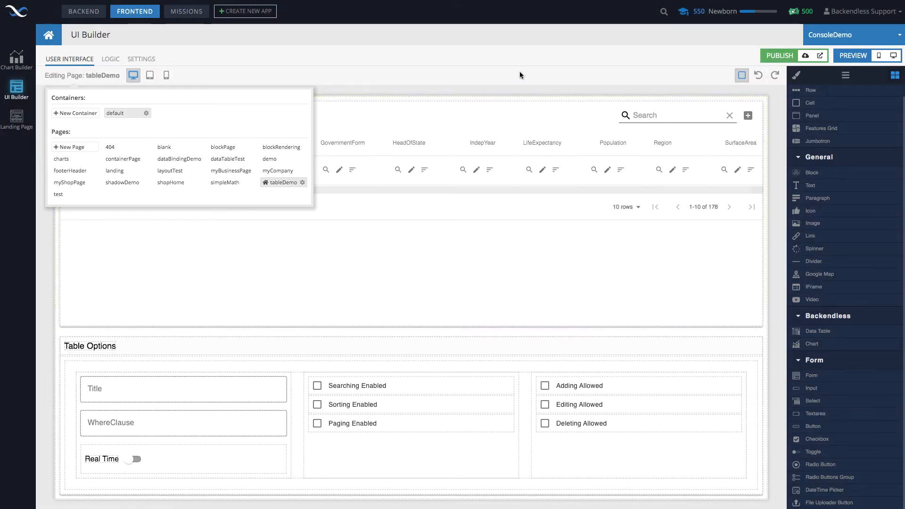
left_click(404, 231)
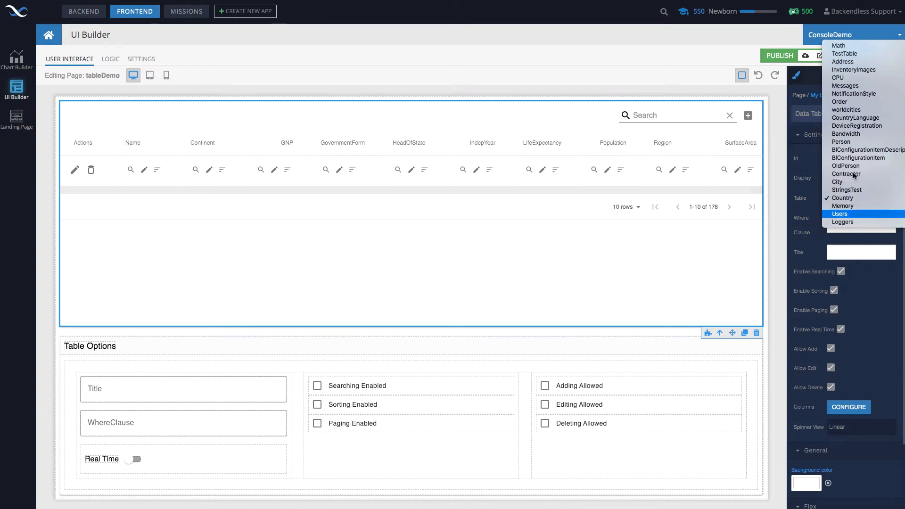
Choose Country as the data table's source from the Table list
left_click(842, 197)
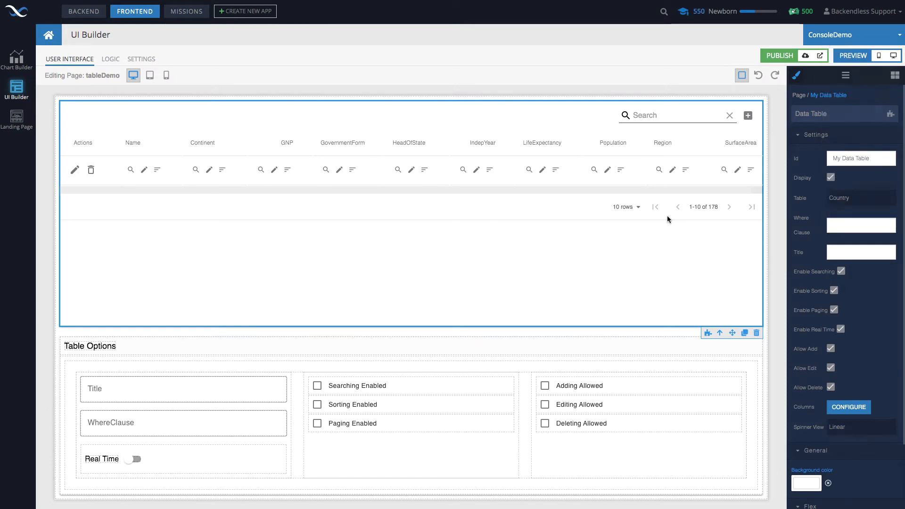
left_click(859, 198)
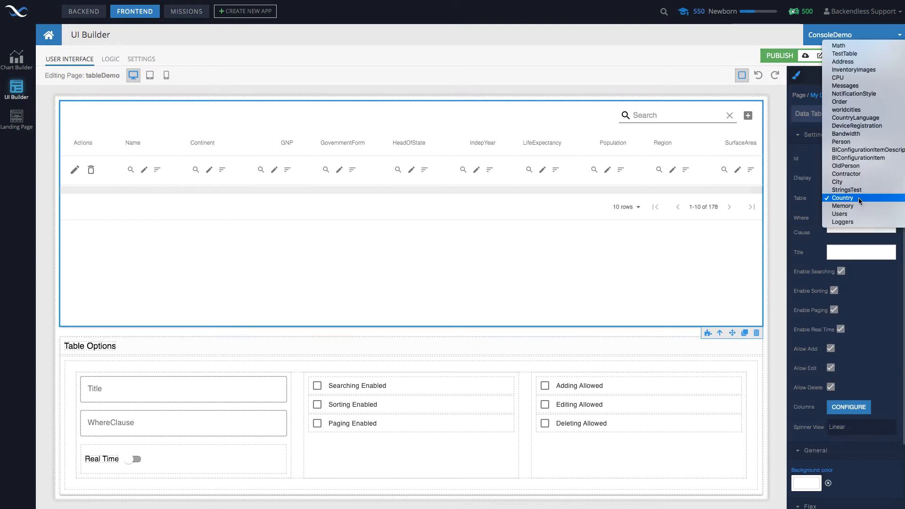
left_click(842, 198)
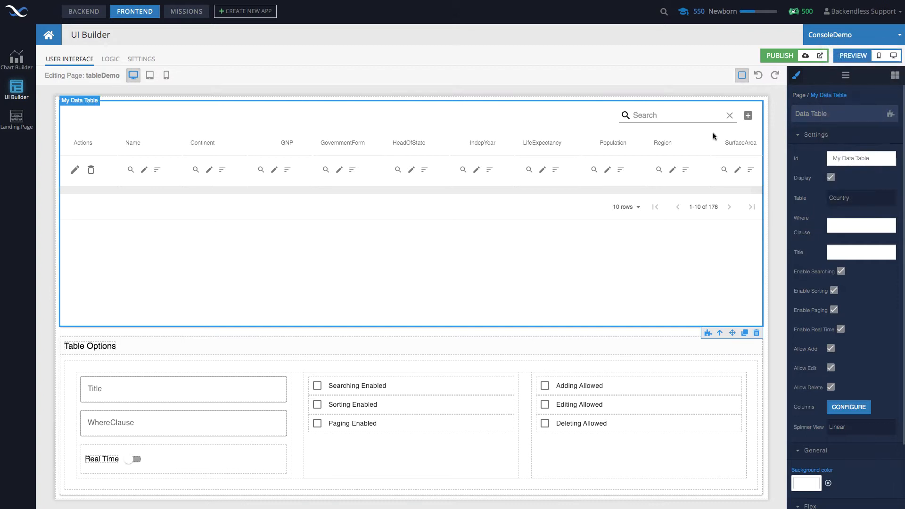
mouse_move(690, 136)
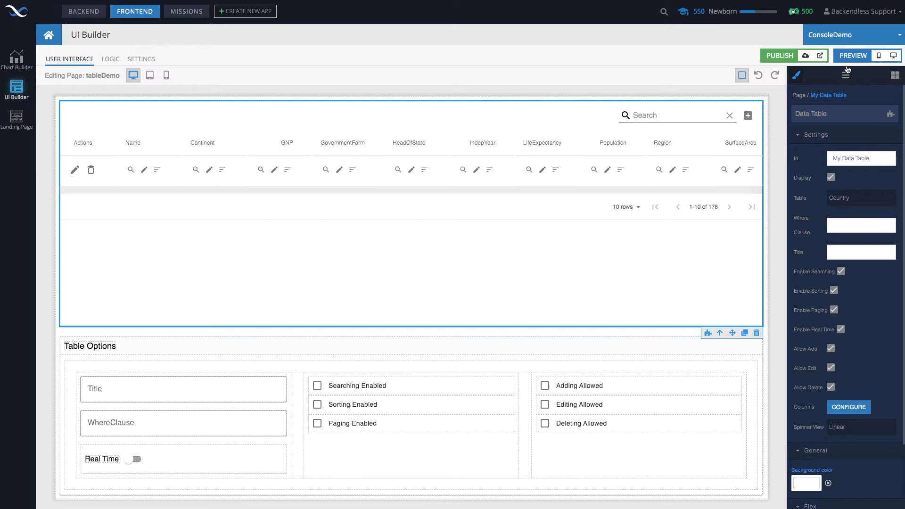
mouse_move(893, 56)
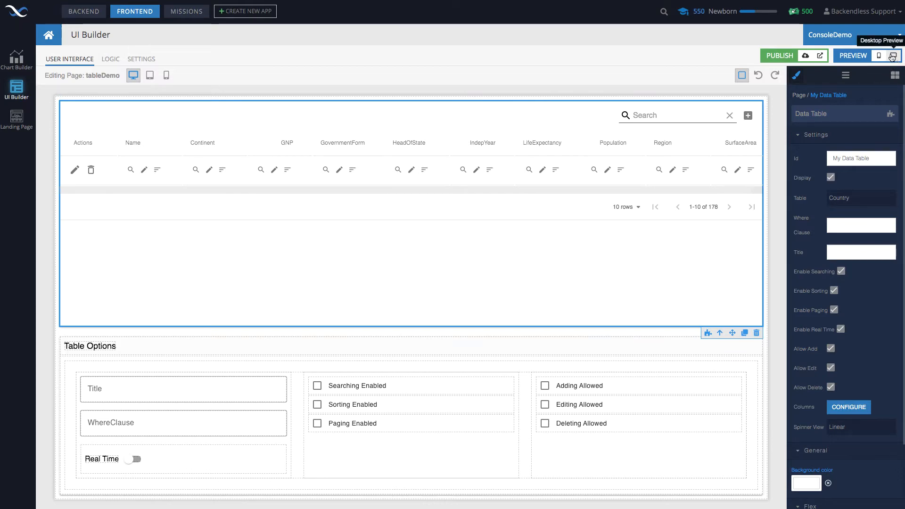
Run a desktop preview and scroll down to the table's options panel
left_click(852, 55)
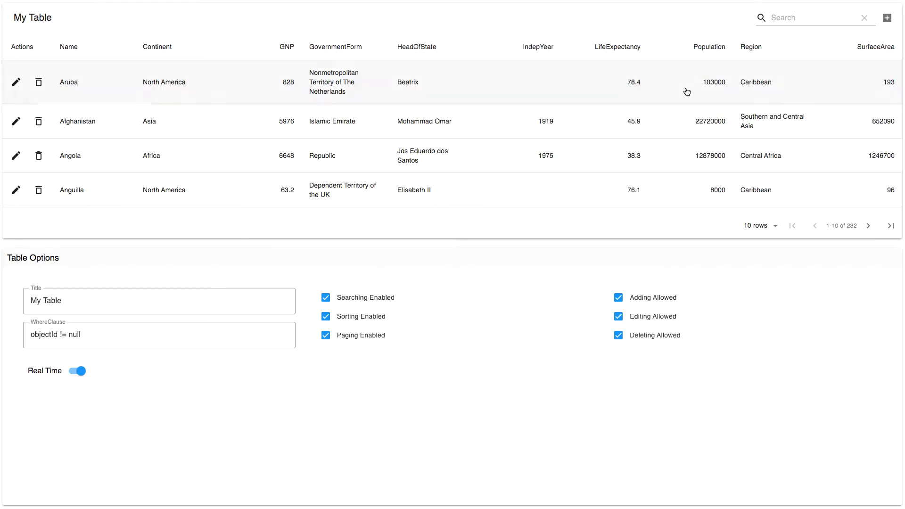
scroll("down", 3)
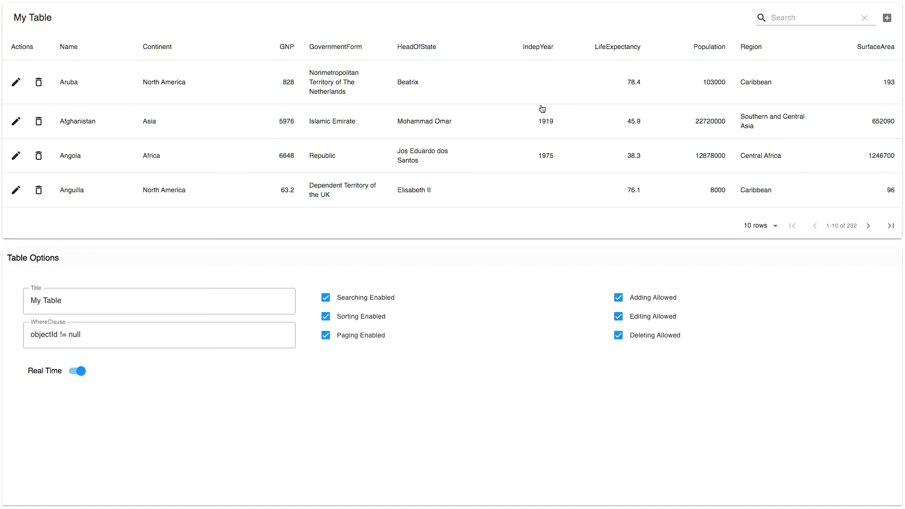
mouse_move(161, 323)
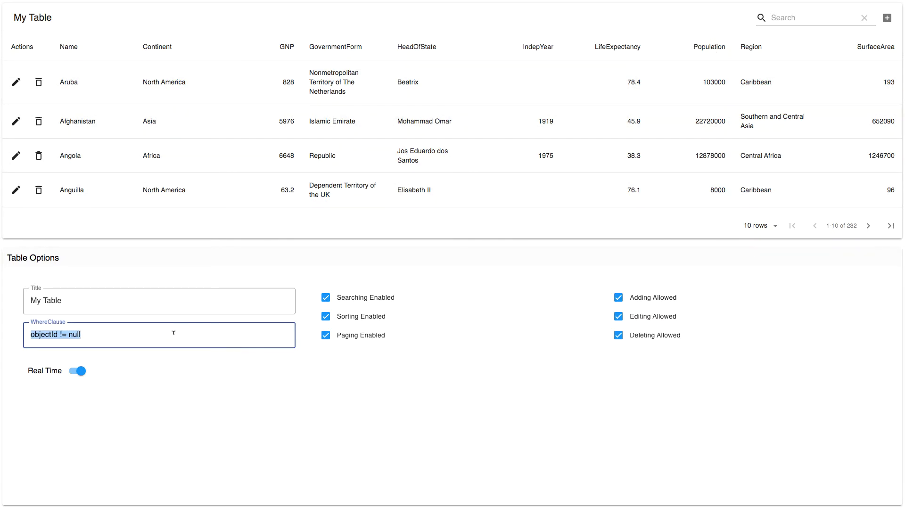
Enter the where clause 'population > 10000000' to filter the previewed countries
type("population > 10000000")
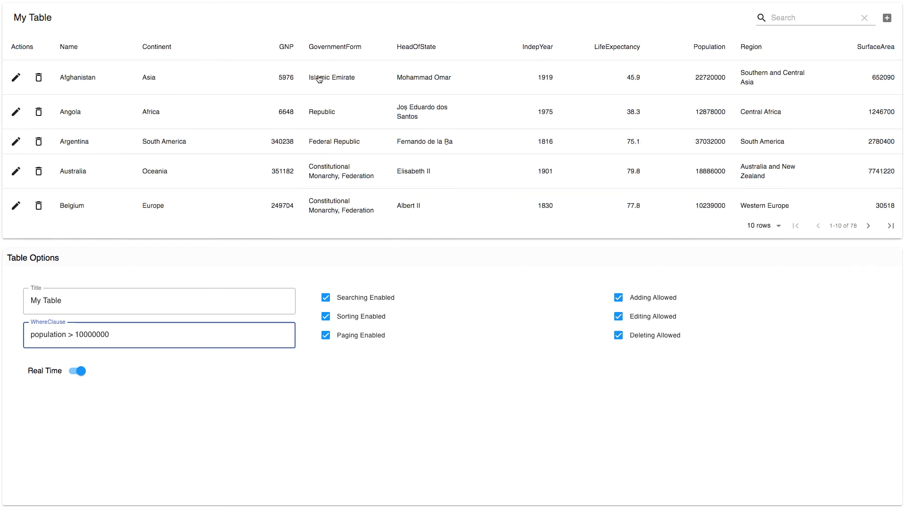
mouse_move(263, 200)
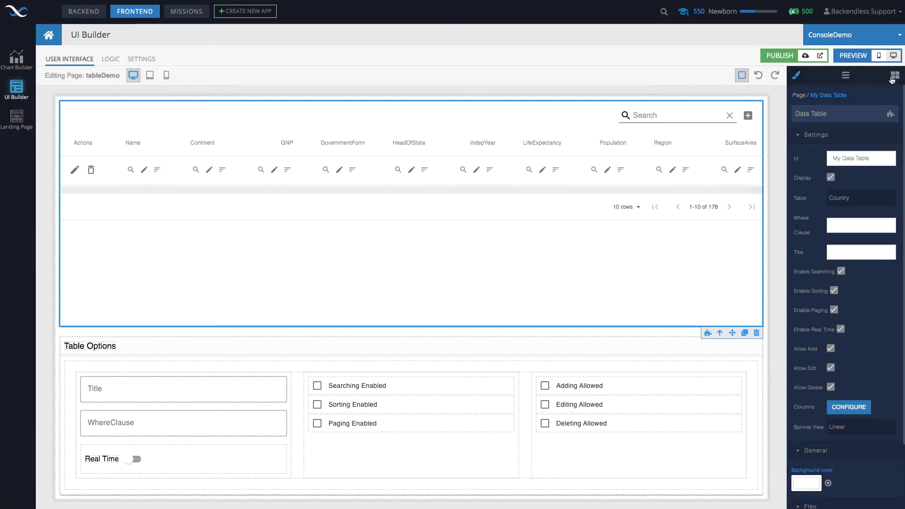
mouse_move(893, 55)
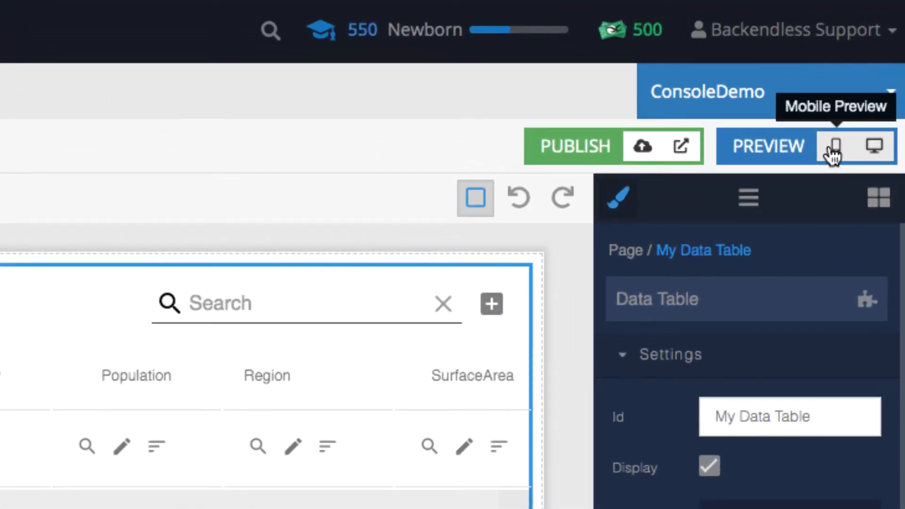
left_click(835, 145)
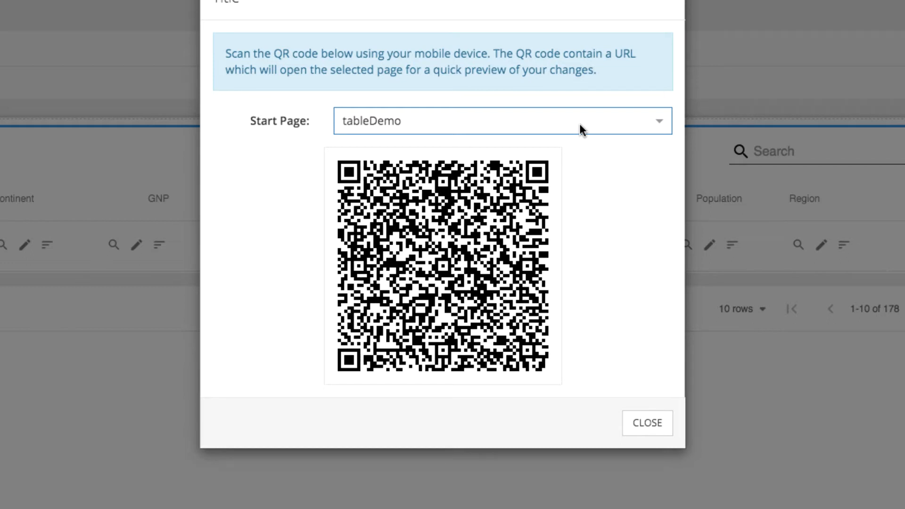
mouse_move(574, 309)
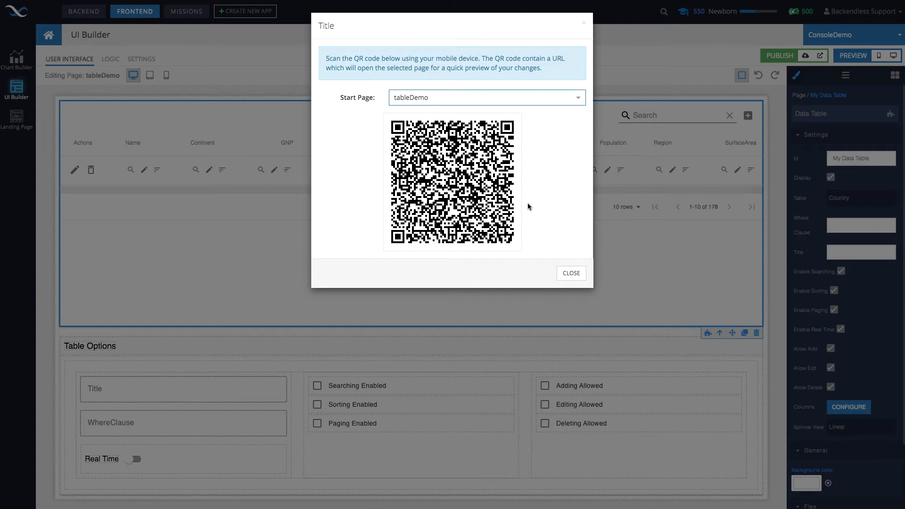
mouse_move(531, 215)
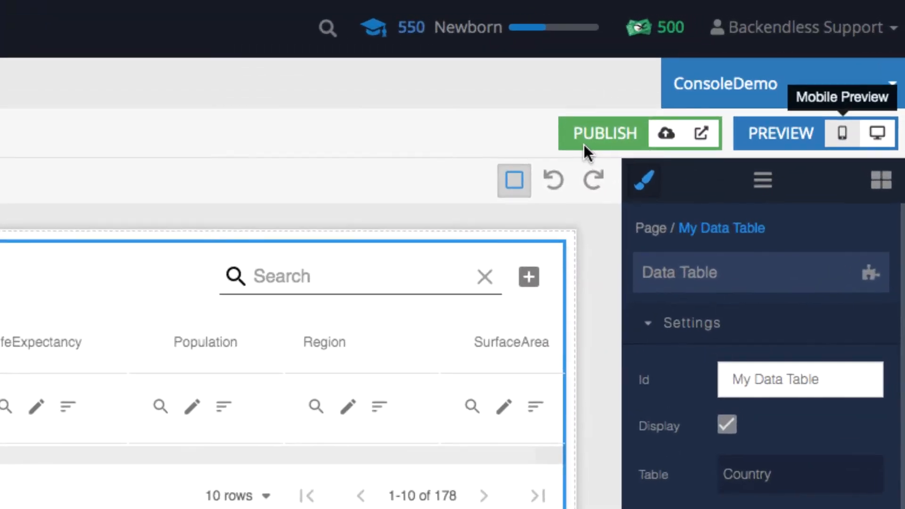
mouse_move(664, 134)
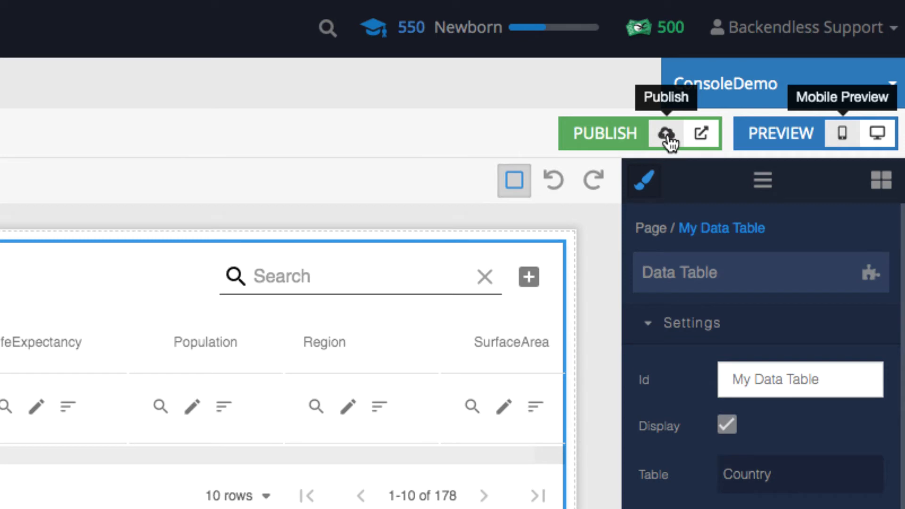
Publish the app from the PUBLISH group
left_click(664, 133)
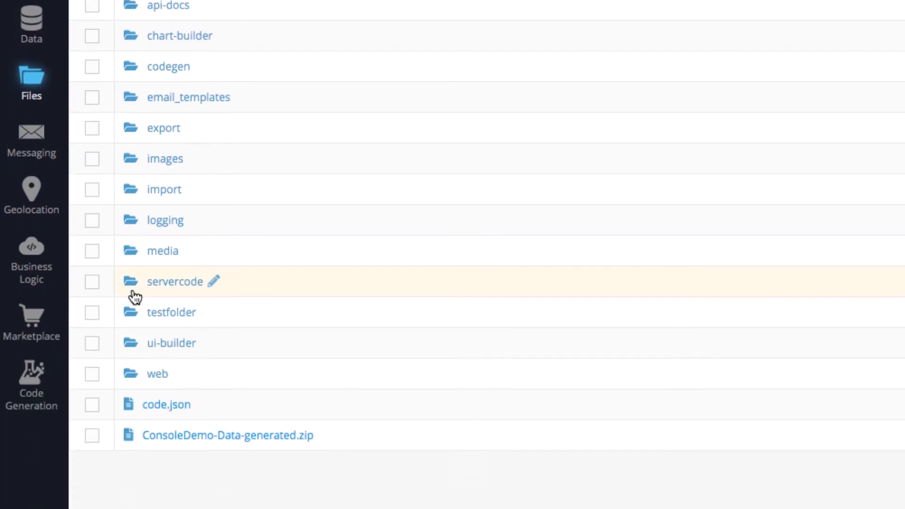
Return to the Files root and browse into the web and library folders
scroll("down", 3)
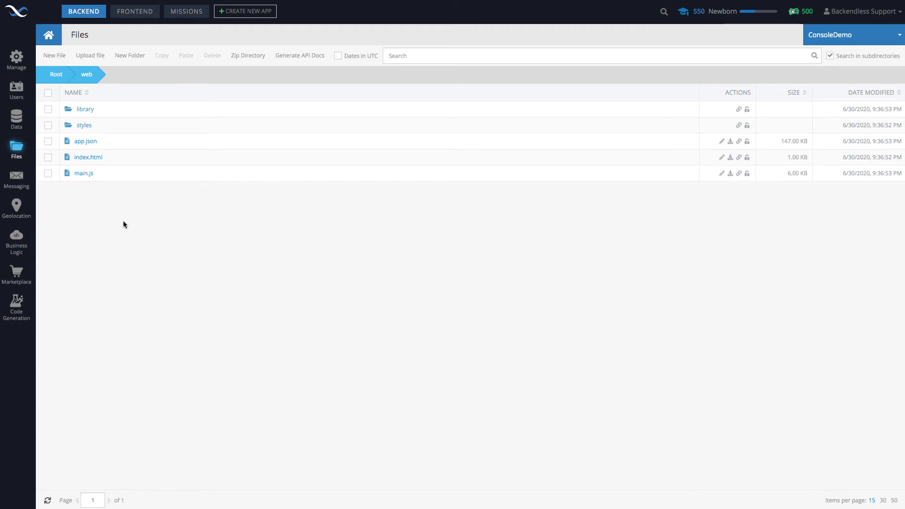
mouse_move(114, 176)
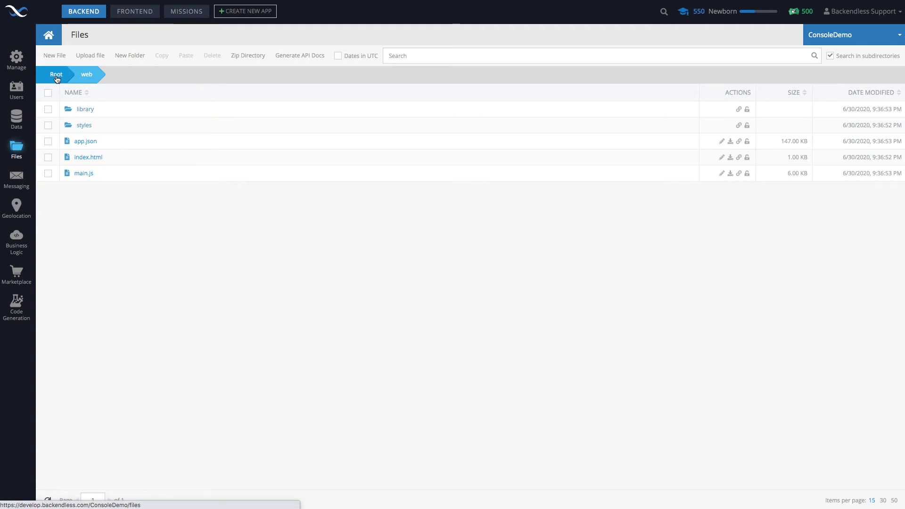
left_click(55, 74)
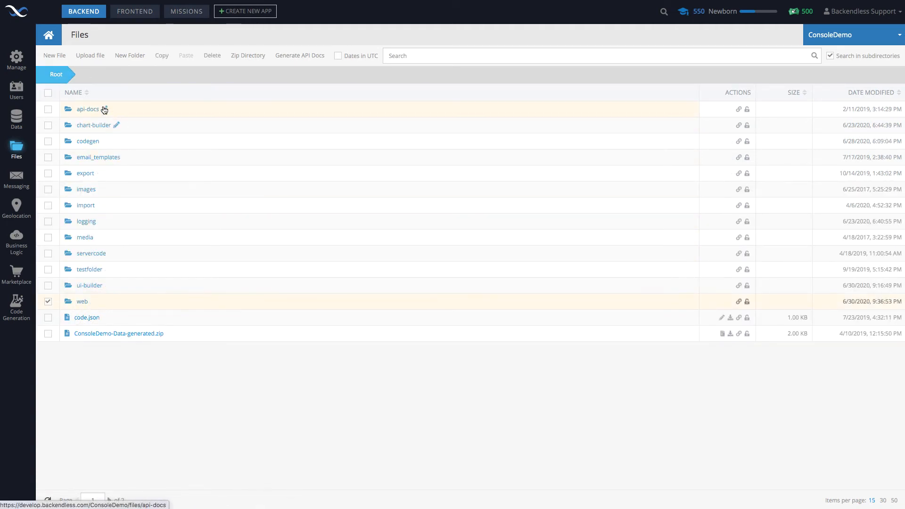
double_click(81, 301)
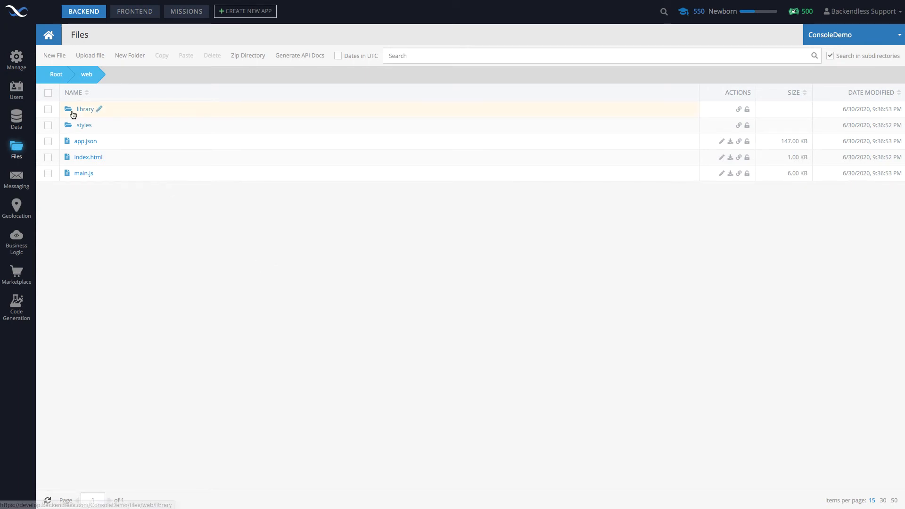
left_click(135, 11)
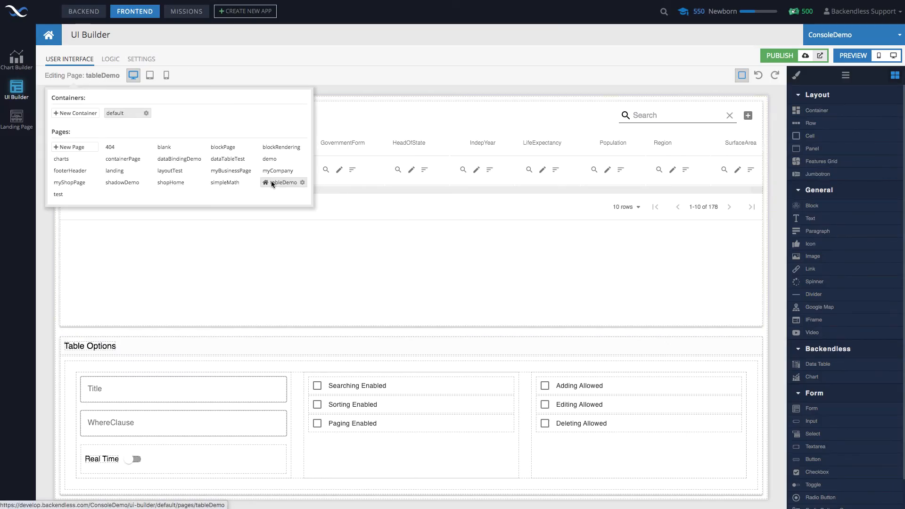
mouse_move(268, 185)
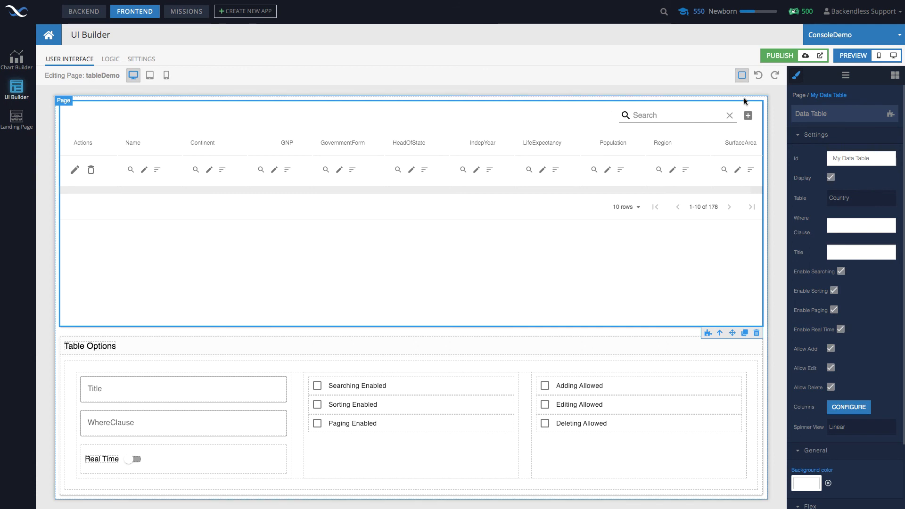
mouse_move(819, 56)
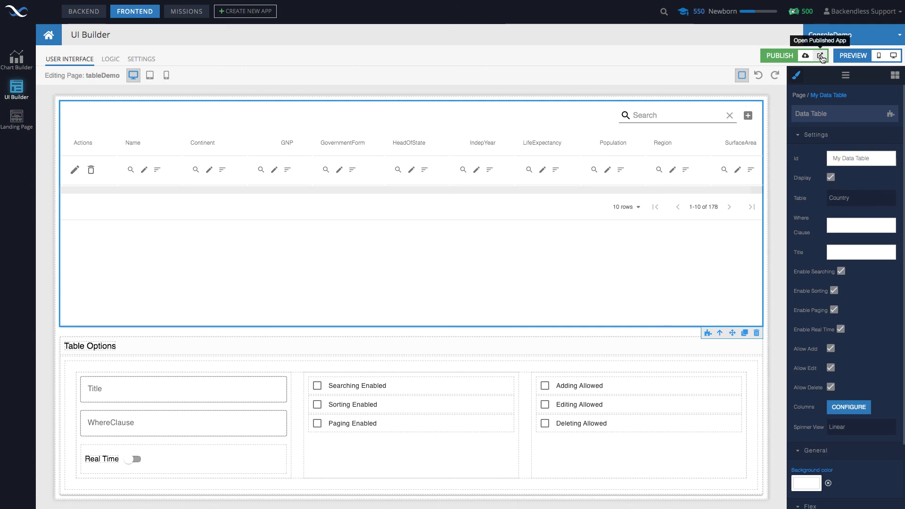
mouse_move(896, 52)
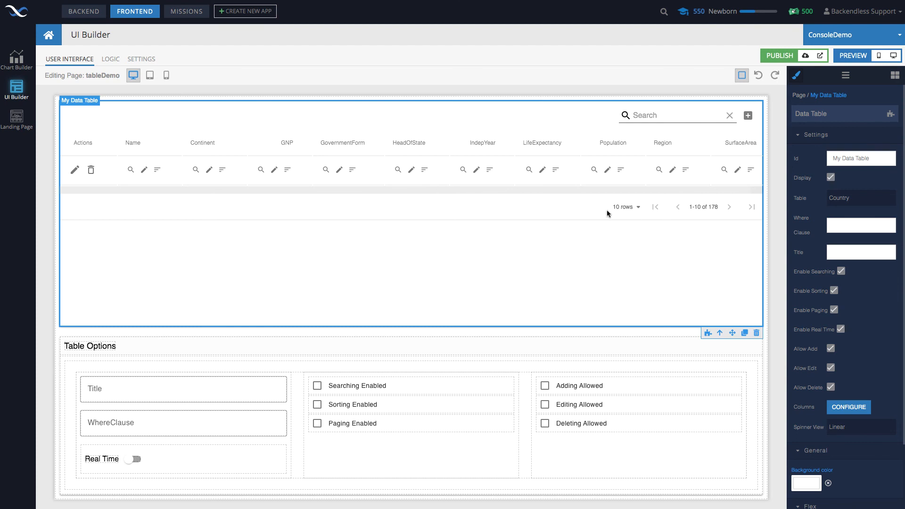
mouse_move(820, 56)
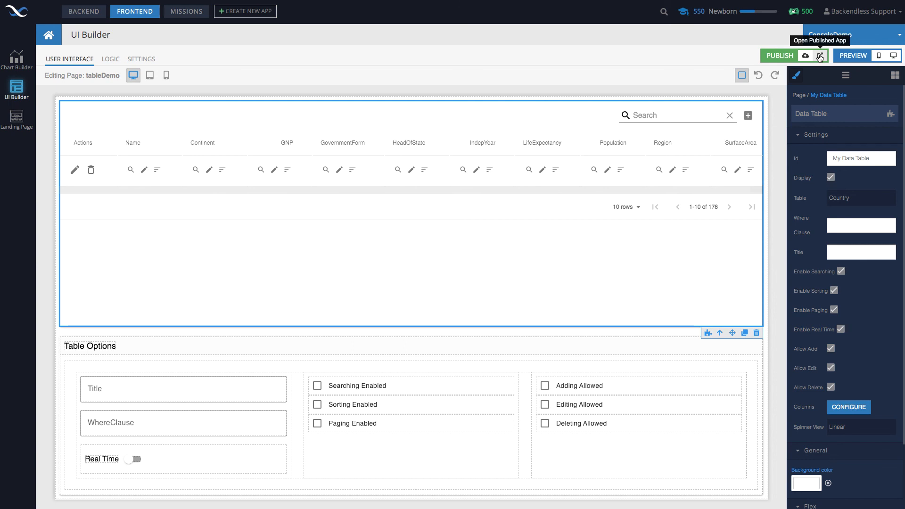
mouse_move(892, 54)
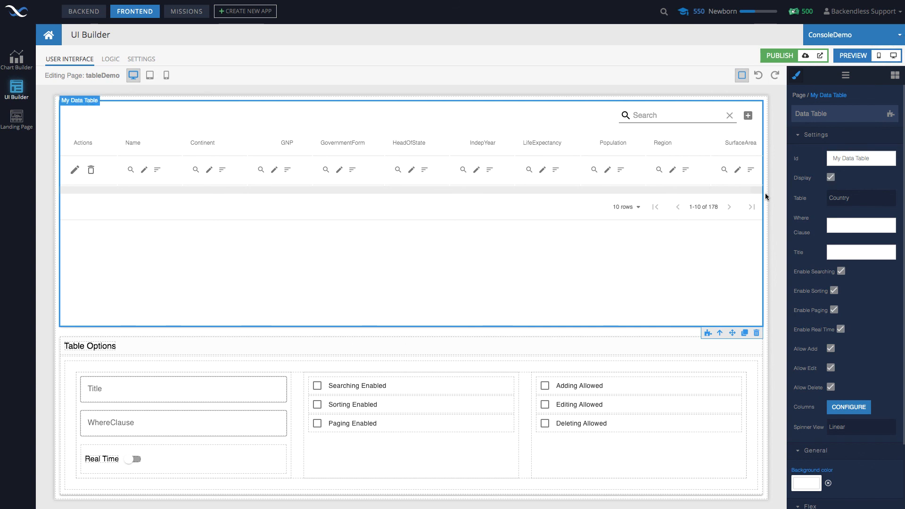
mouse_move(711, 220)
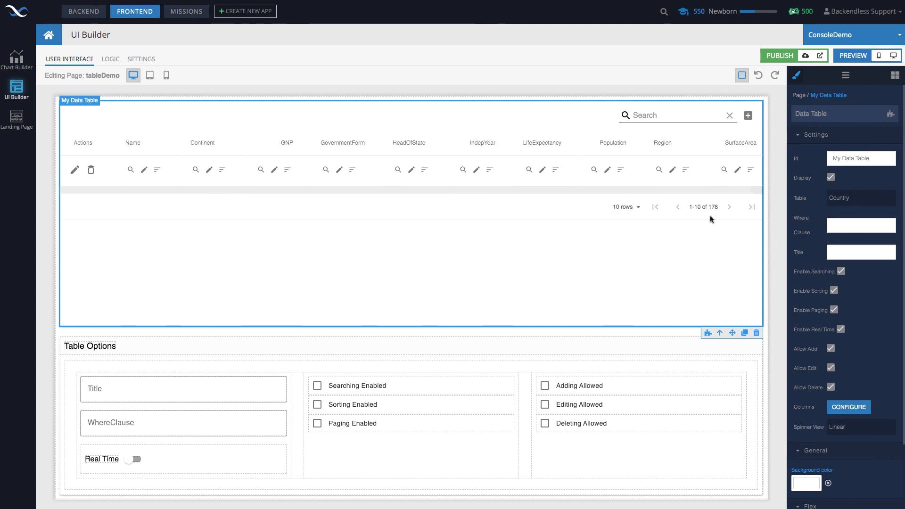